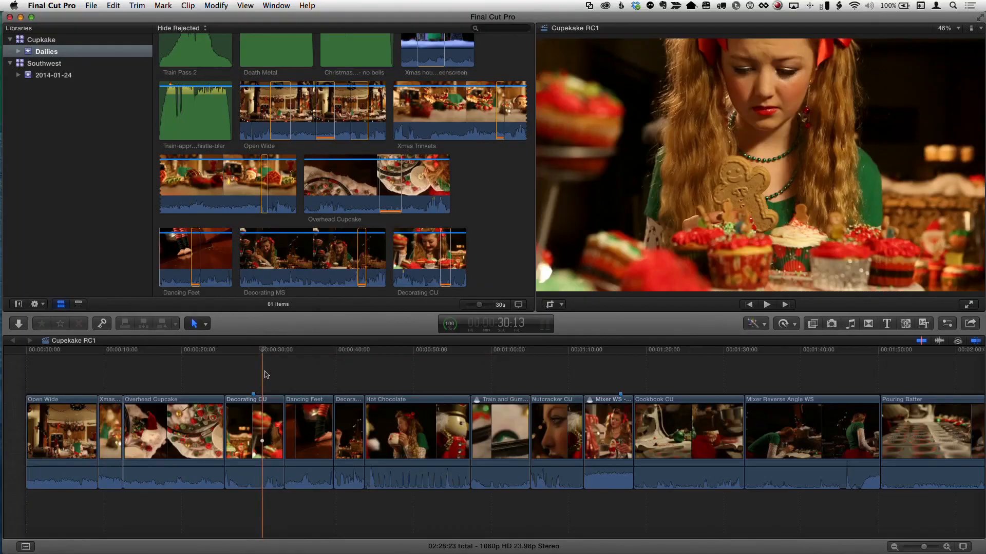
Park on the Decorating CU clip and filter the video effects with 'ro' to find Romantic.
{"action": "left_click", "coordinate": [267, 351]}
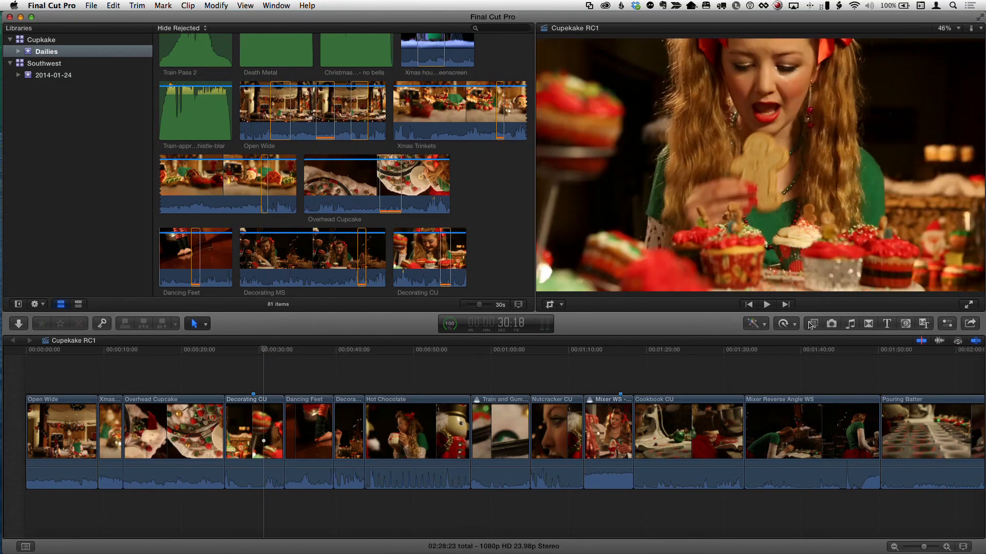
{"action": "left_click", "coordinate": [811, 323]}
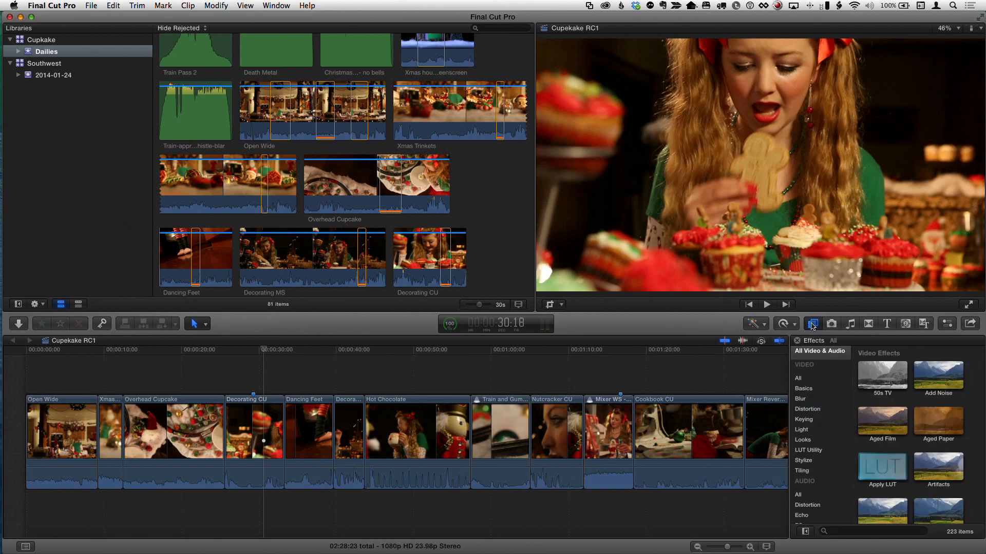
{"action": "mouse_move", "coordinate": [833, 524]}
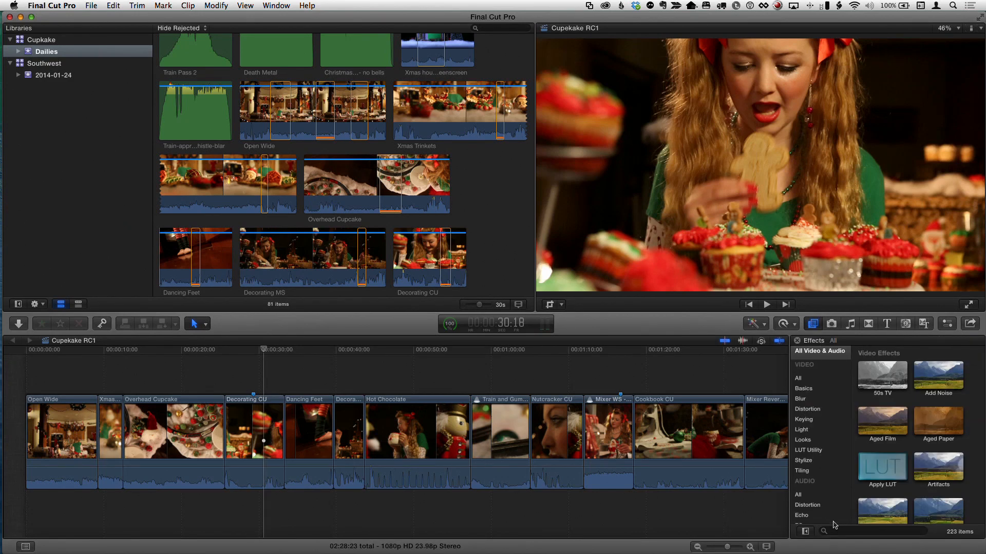
{"action": "type", "text": "roma"}
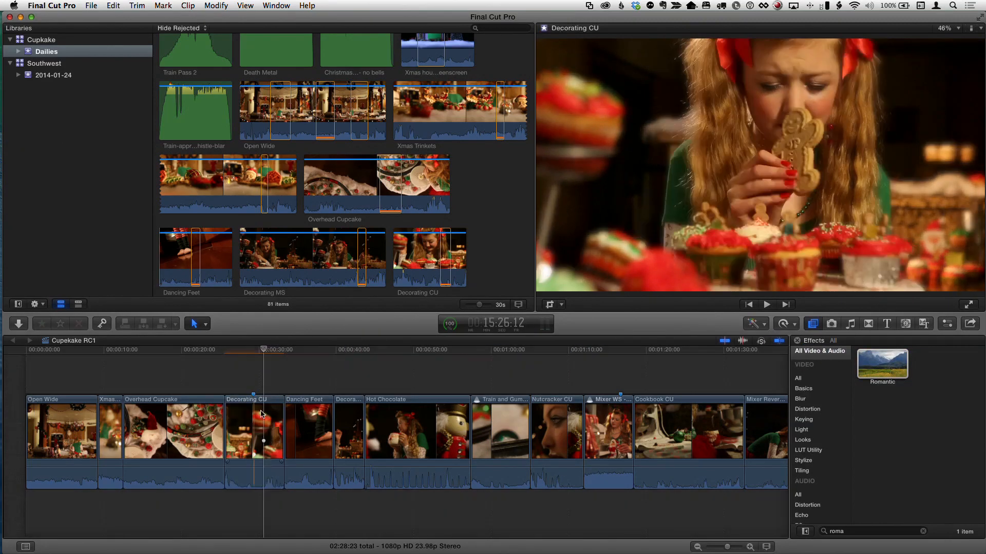
Apply Romantic to Decorating CU at about 71 amount with Elliptical Blend drop-off.
{"action": "left_click", "coordinate": [265, 349]}
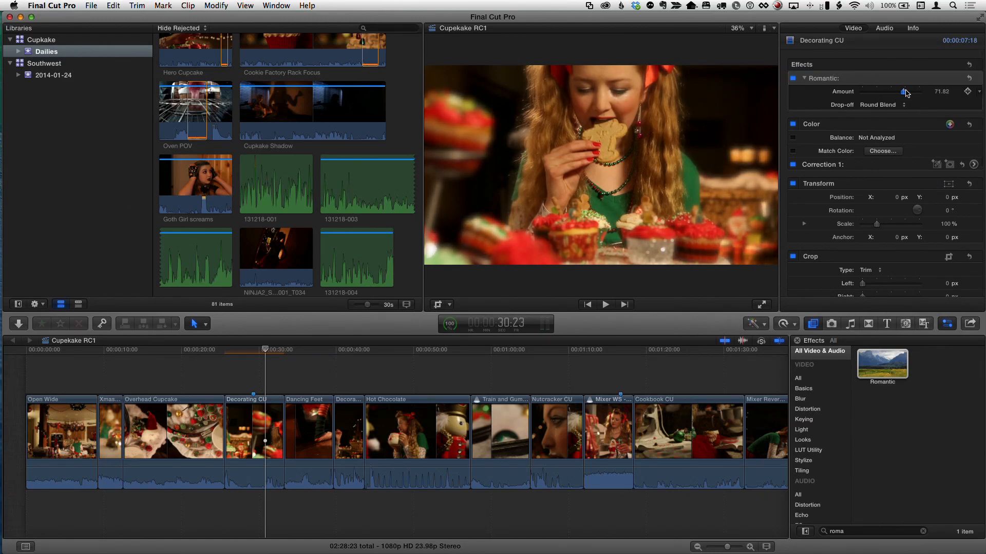
{"action": "left_click", "coordinate": [879, 105]}
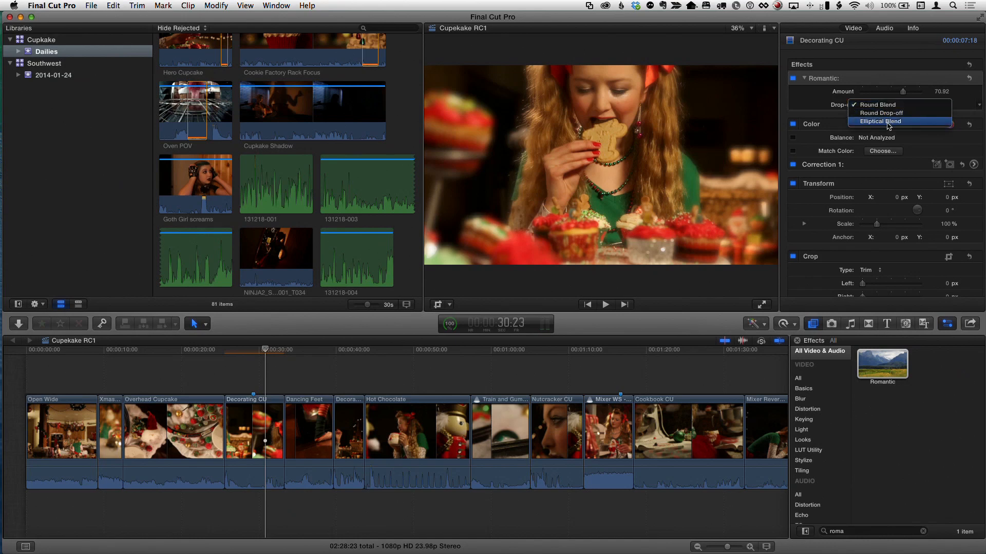
{"action": "left_click", "coordinate": [879, 121]}
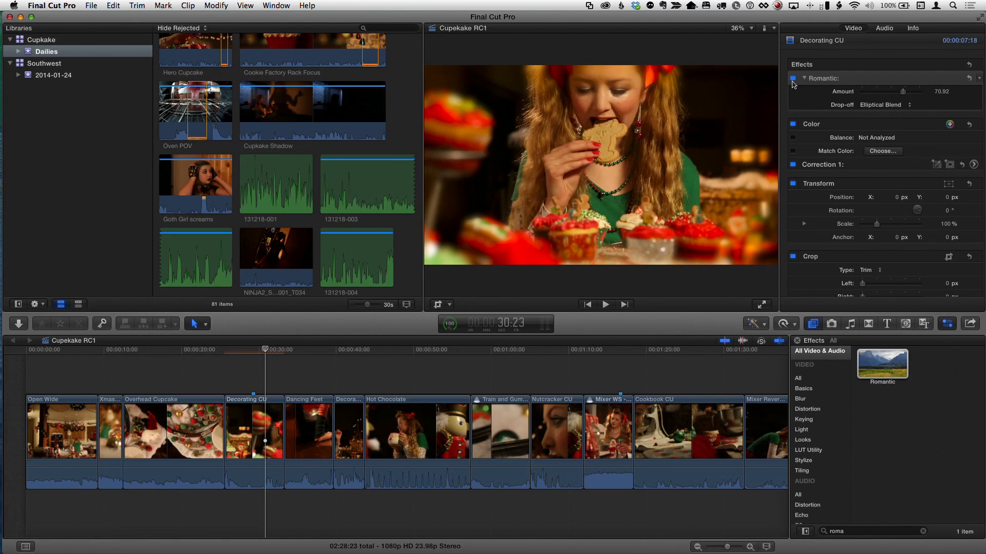
{"action": "mouse_move", "coordinate": [792, 80]}
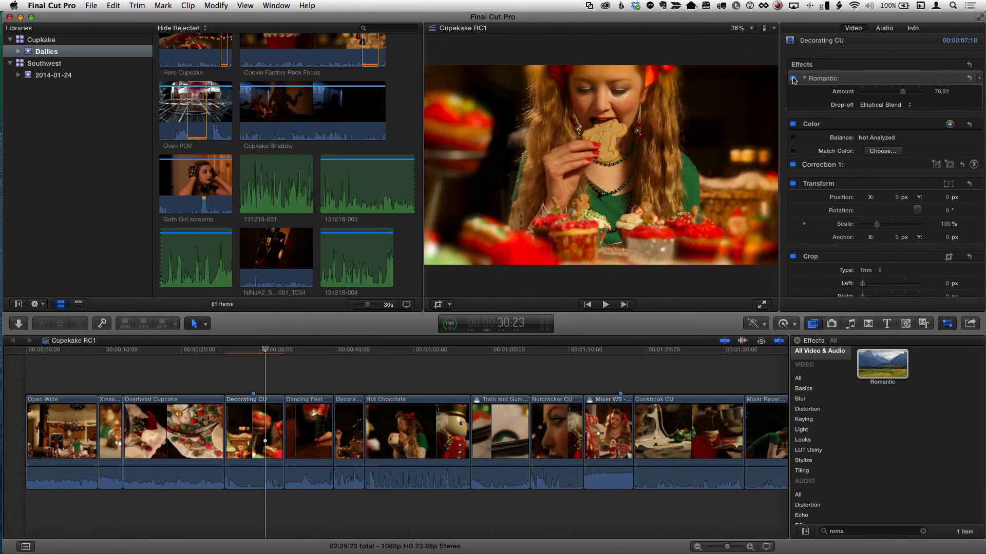